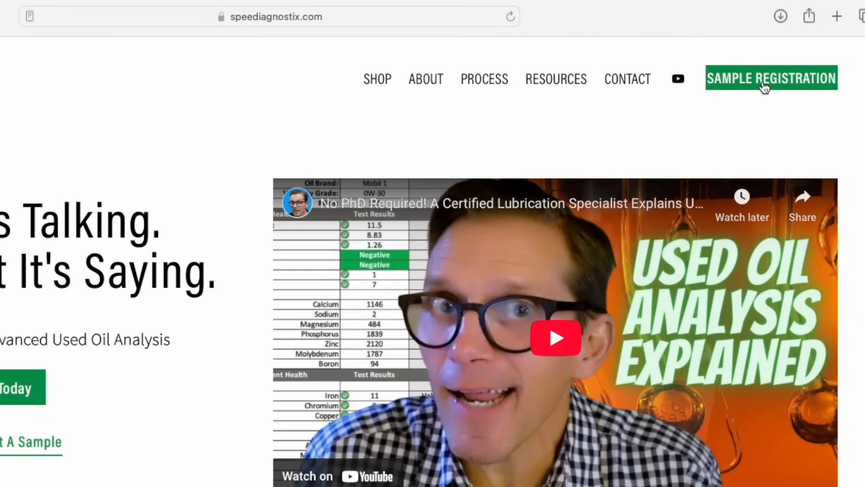
Reach the sample registration lab form from the site's top navigation
click(770, 77)
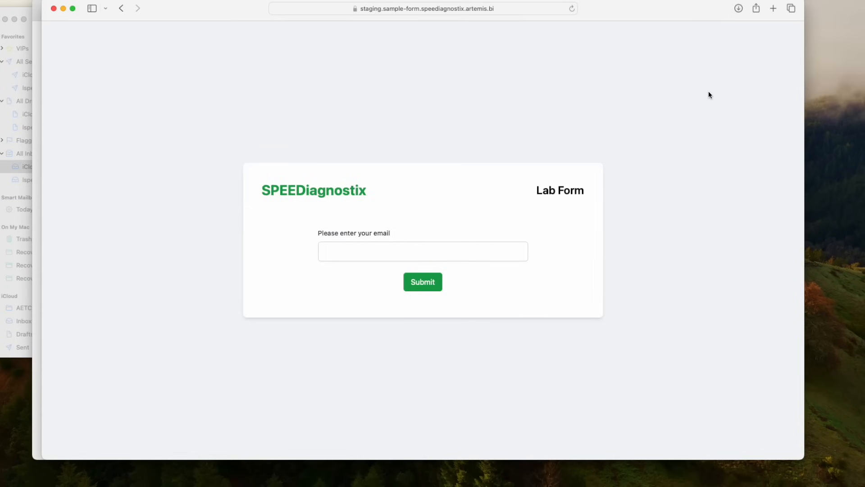
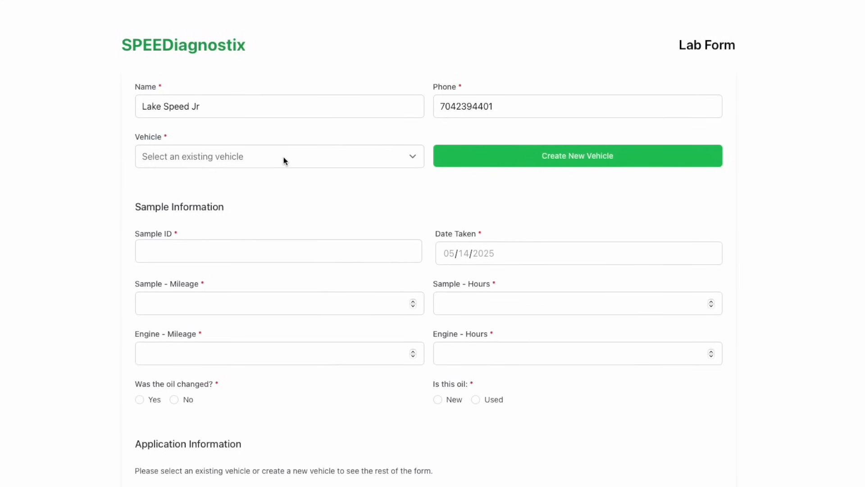
Choose the existing 2004 Ford C3 from the Vehicle list
click(279, 156)
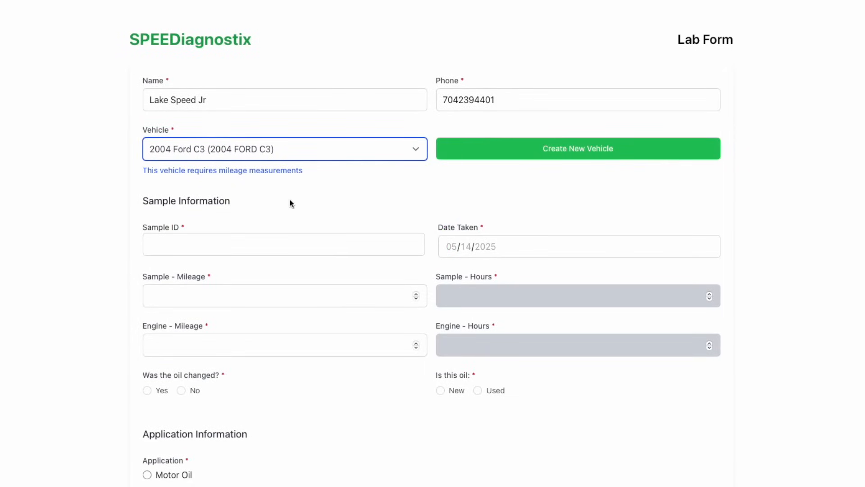
mouse_move(294, 191)
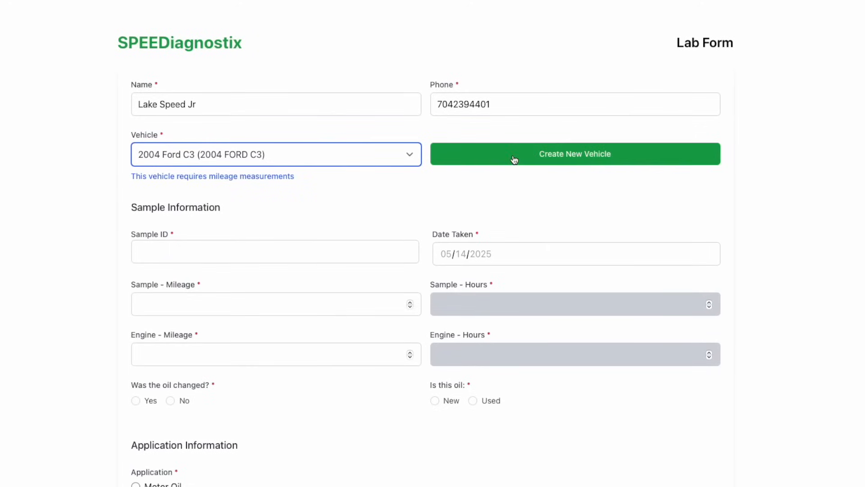
Create a new Car / Truck named Wombatt, a 1999 Porsche Boxster
click(276, 154)
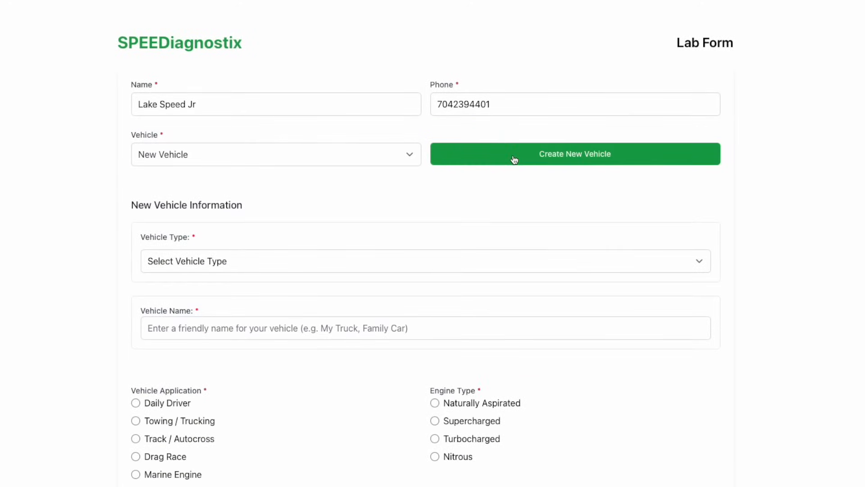
click(424, 261)
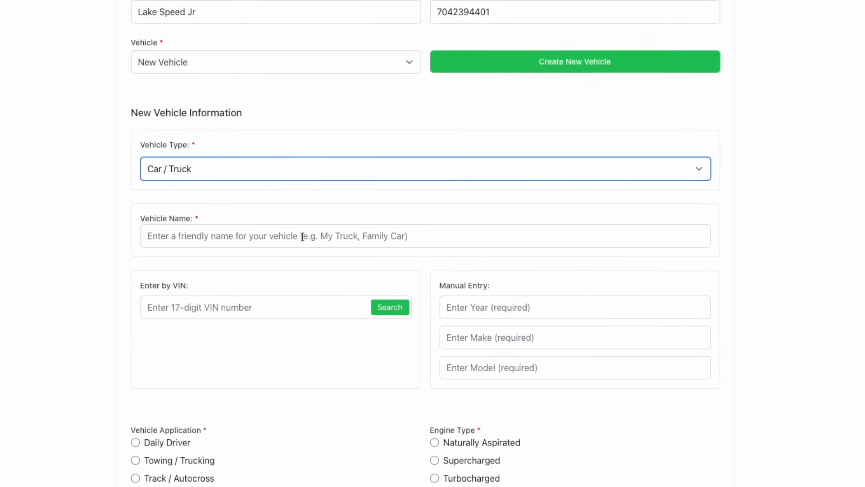
text(Wombatt)
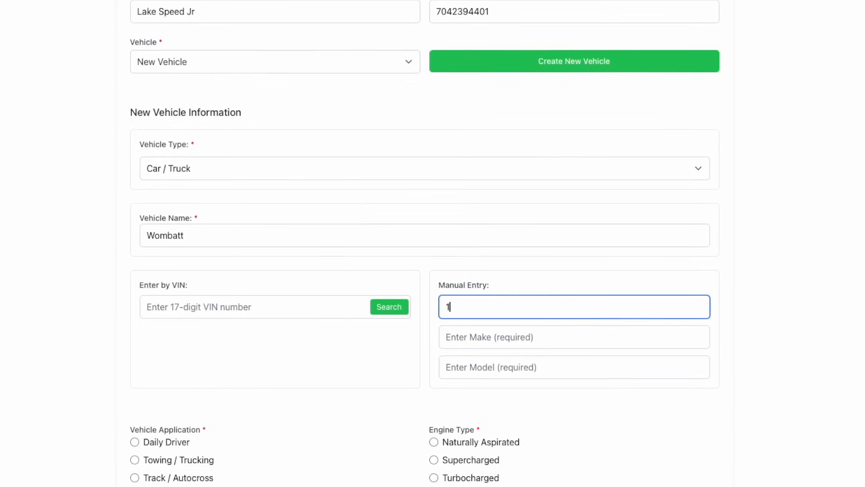
text(999)
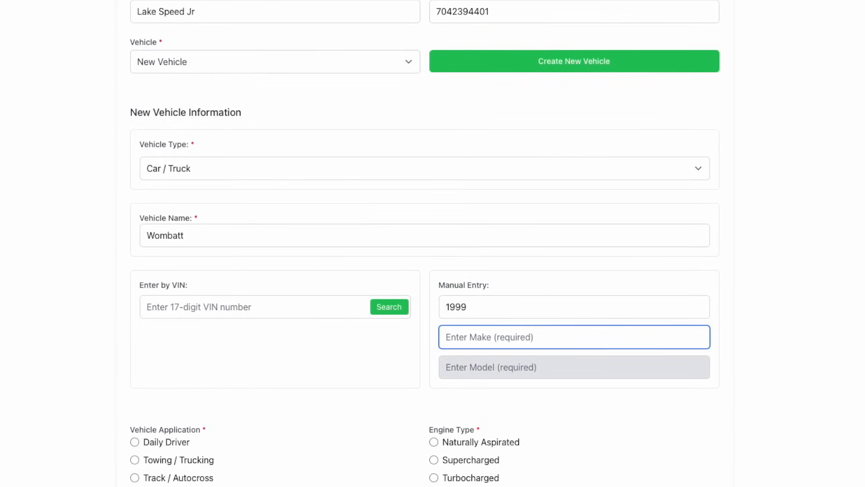
text(PORSCHE)
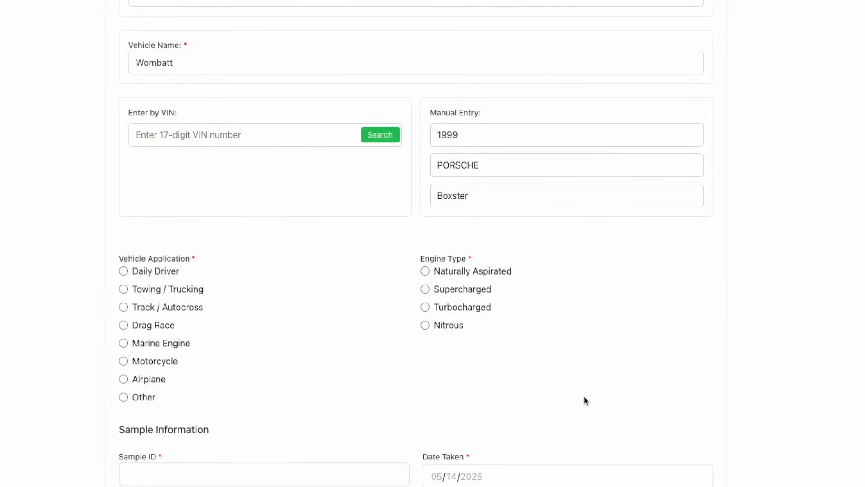
Mark it a Daily Driver with a Naturally Aspirated engine and enter code PC-00
click(123, 272)
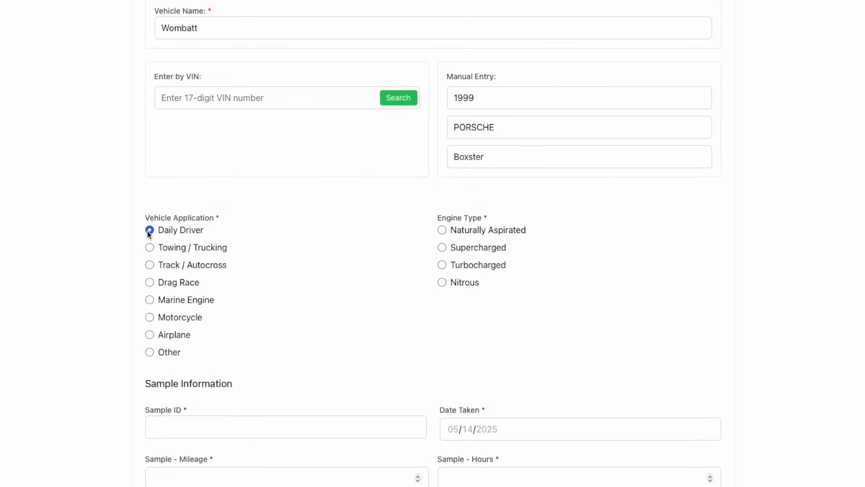
click(442, 230)
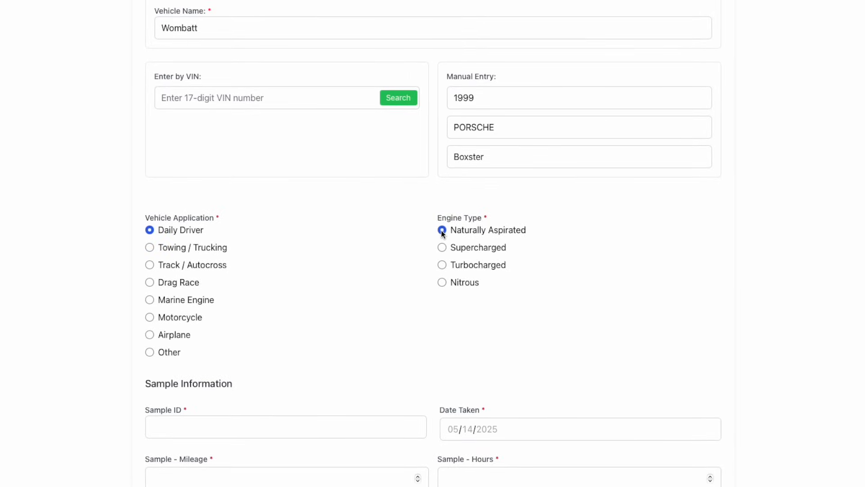
text(PC-00)
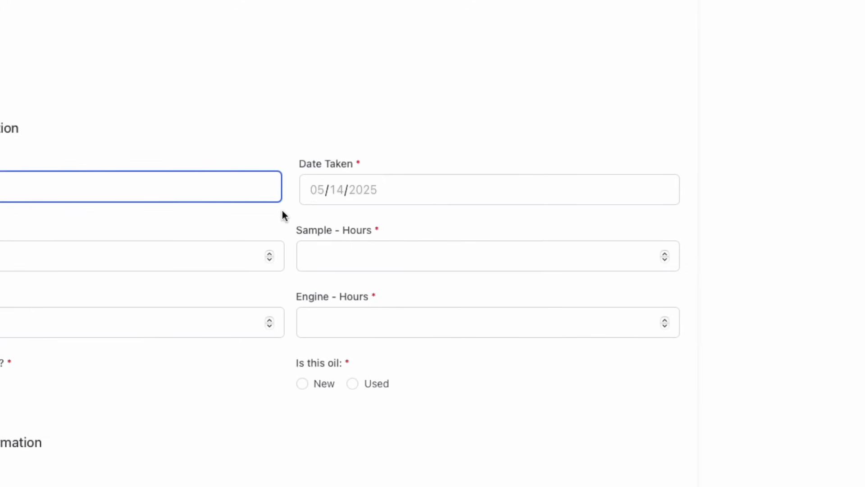
Enter 3000 sample miles and 128,000 engine miles for sample AAB-5555
click(488, 189)
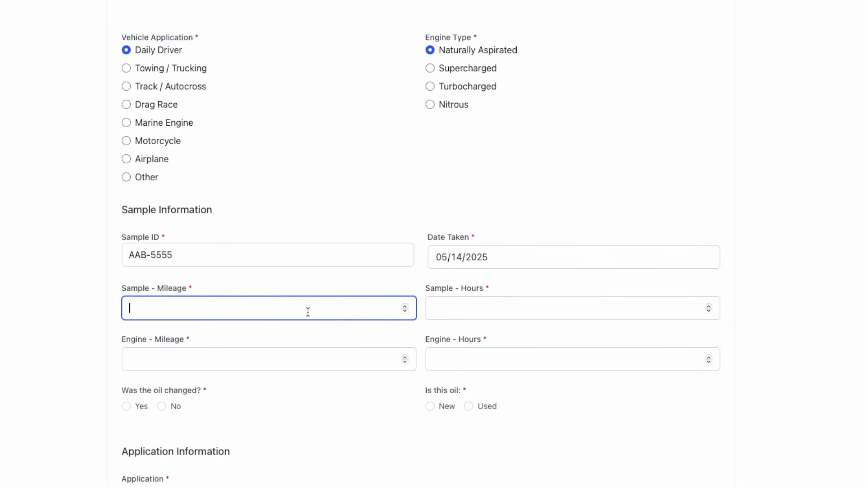
text(3000)
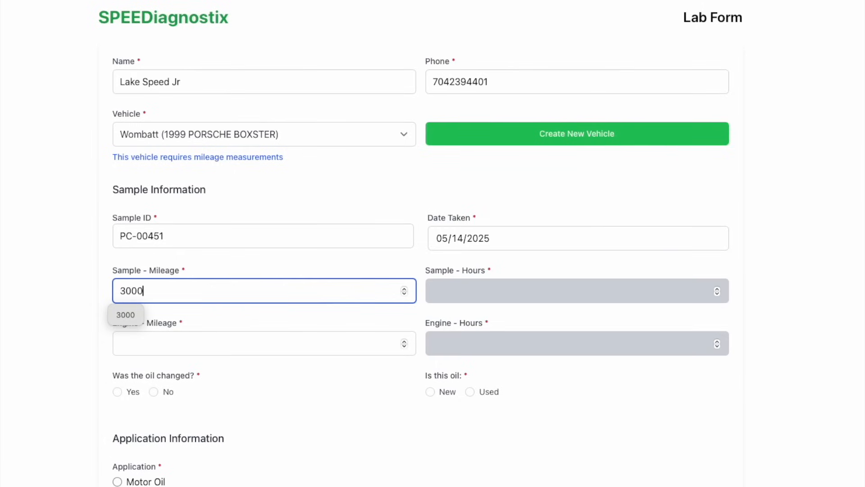
click(575, 291)
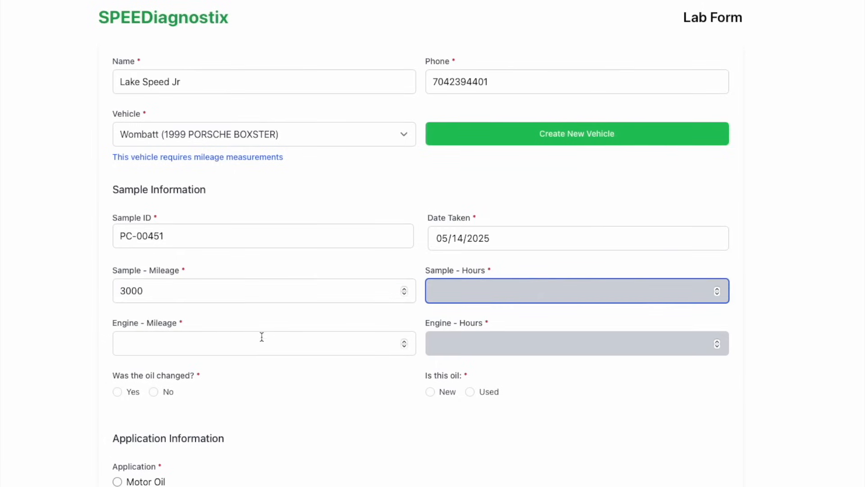
text(125000)
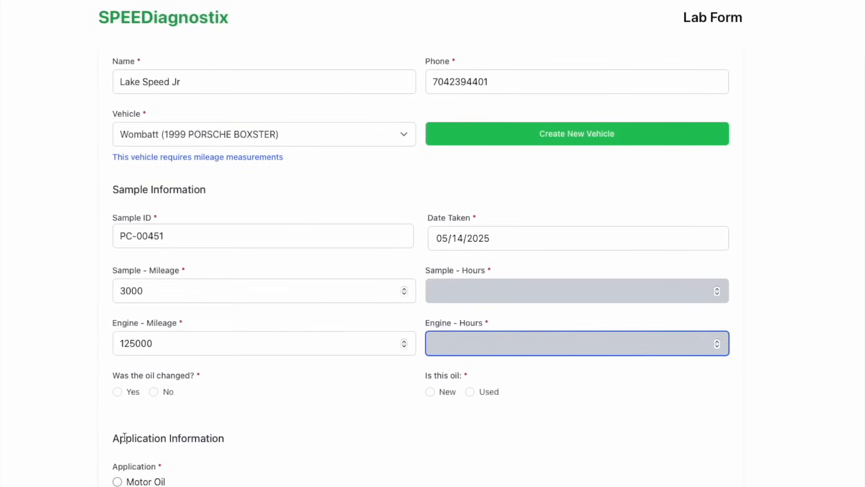
Answer Yes to oil changed and mark the oil type as Used
click(117, 391)
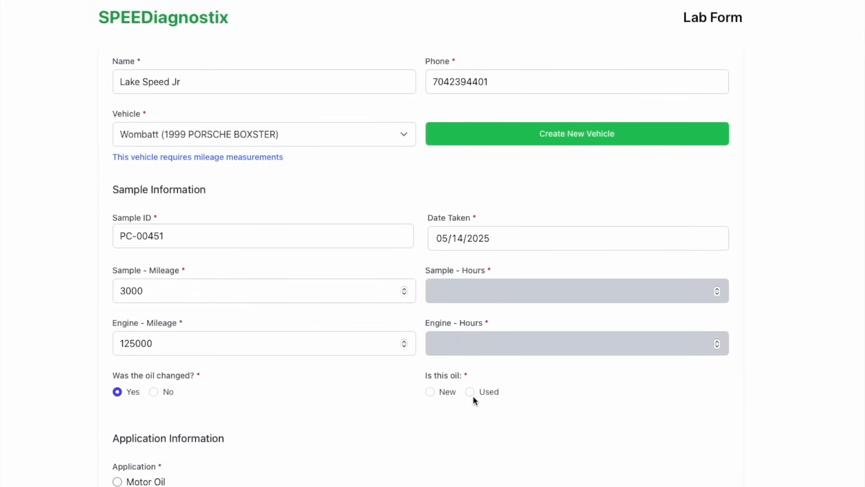
click(470, 392)
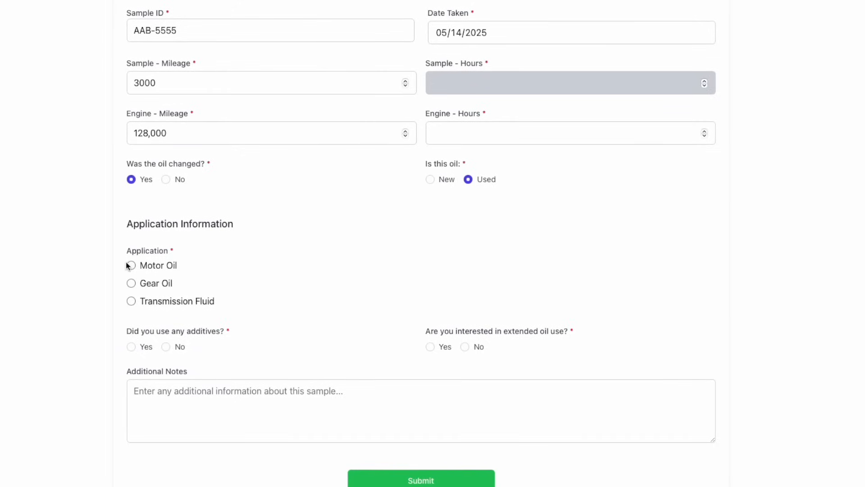
Set Motor Oil application, Unleaded Gasoline fuel, DRIVEN brand and 0W-40 viscosity
click(131, 265)
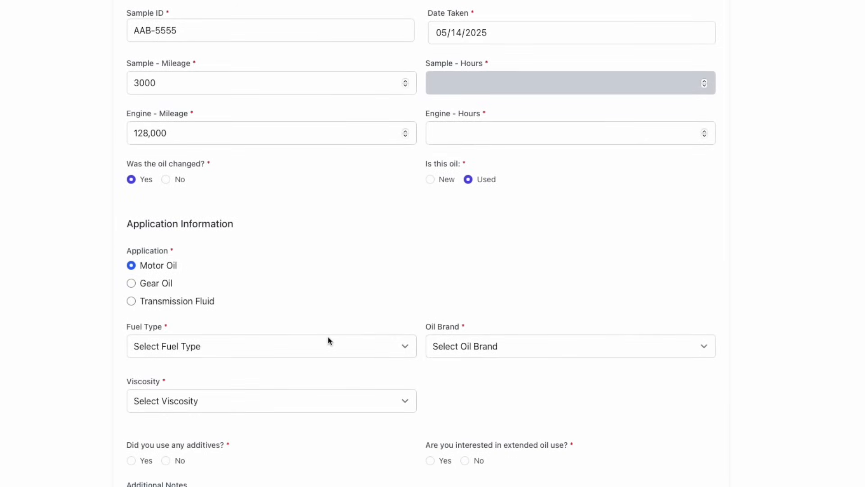
mouse_move(341, 346)
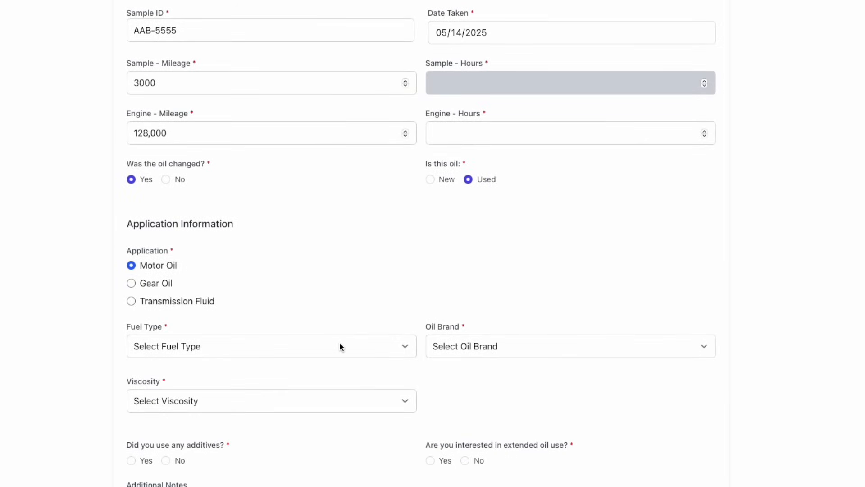
click(271, 346)
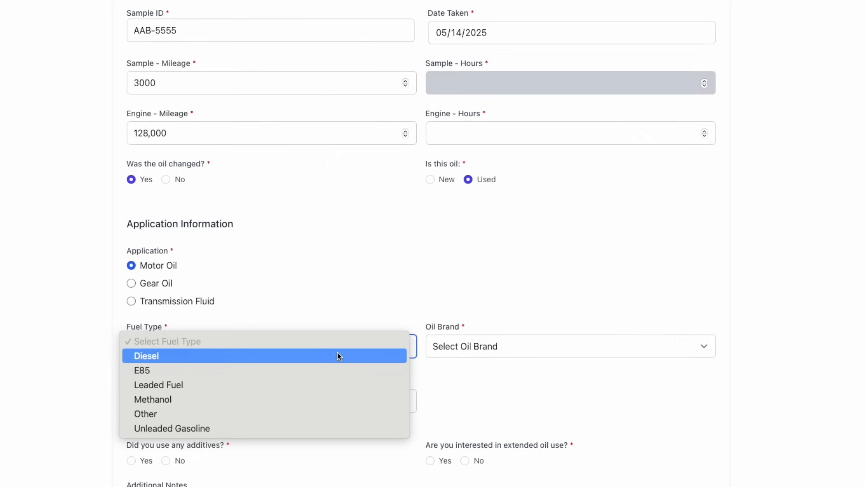
click(173, 427)
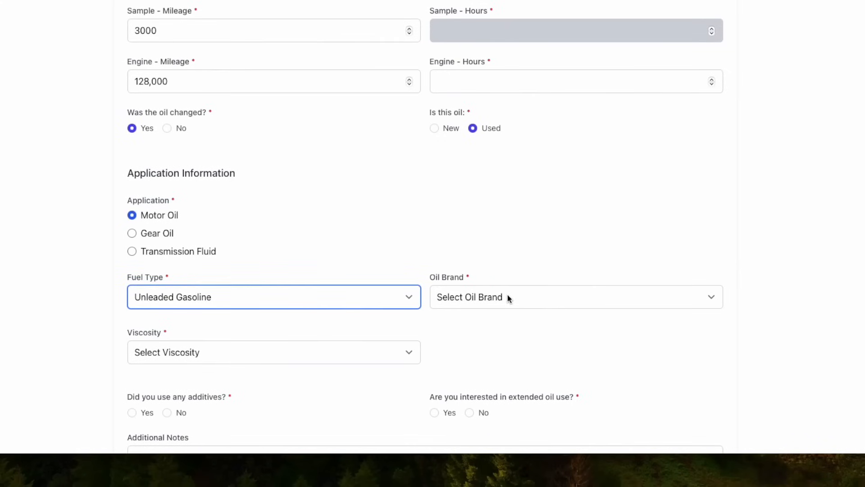
click(576, 297)
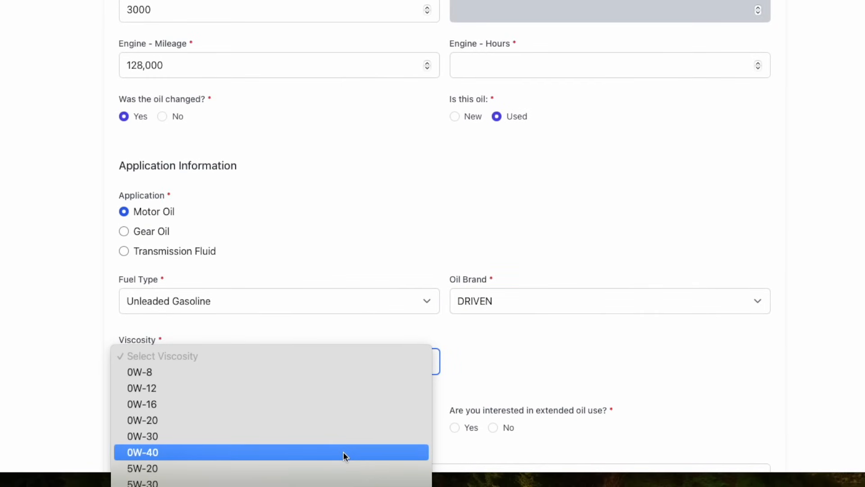
click(142, 451)
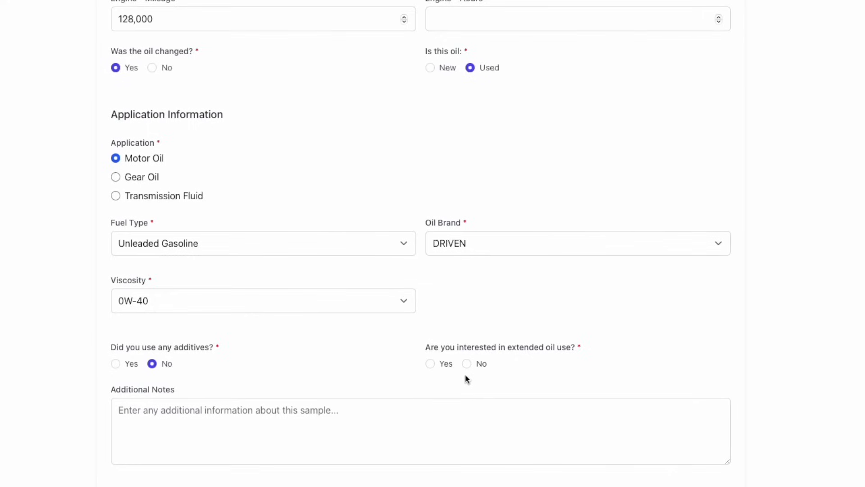
Request extended oil use, note 'Driven DI40. No track day', and submit for the success confirmation
click(430, 363)
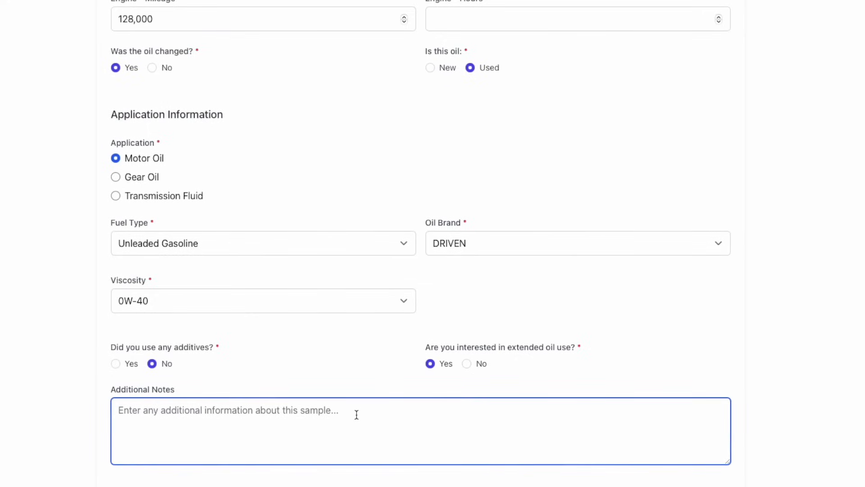
text(Driven DI40. No tr)
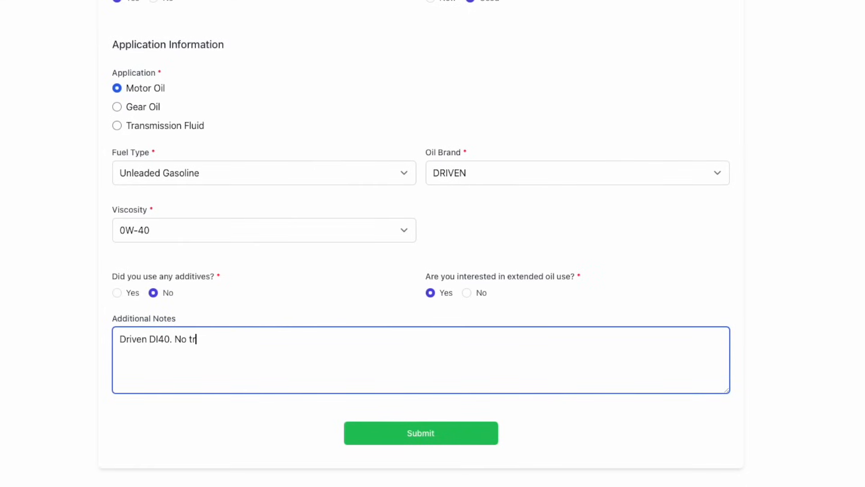
text(ack days this time.)
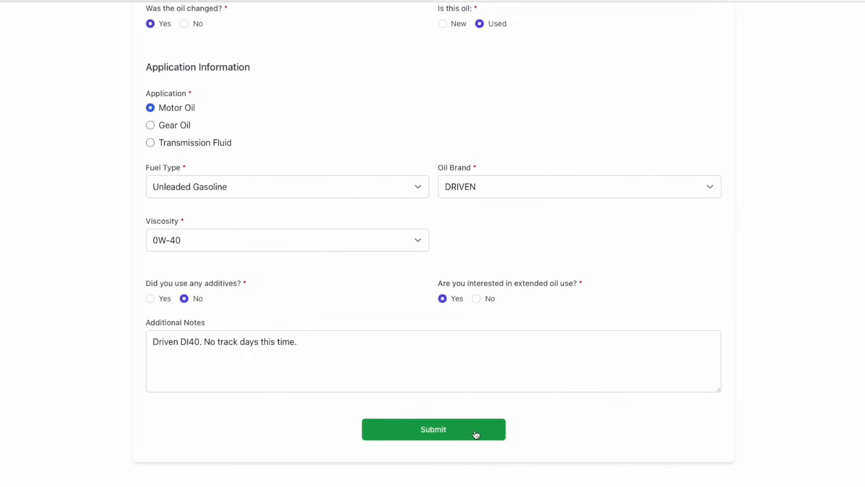
click(434, 429)
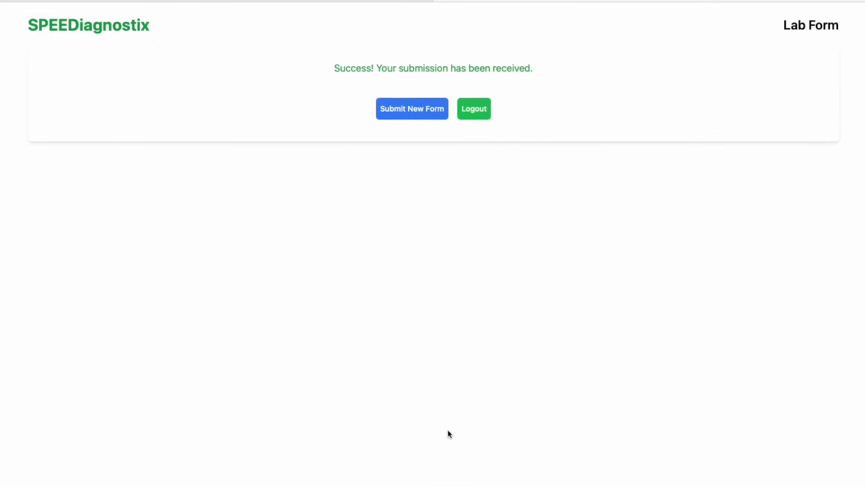